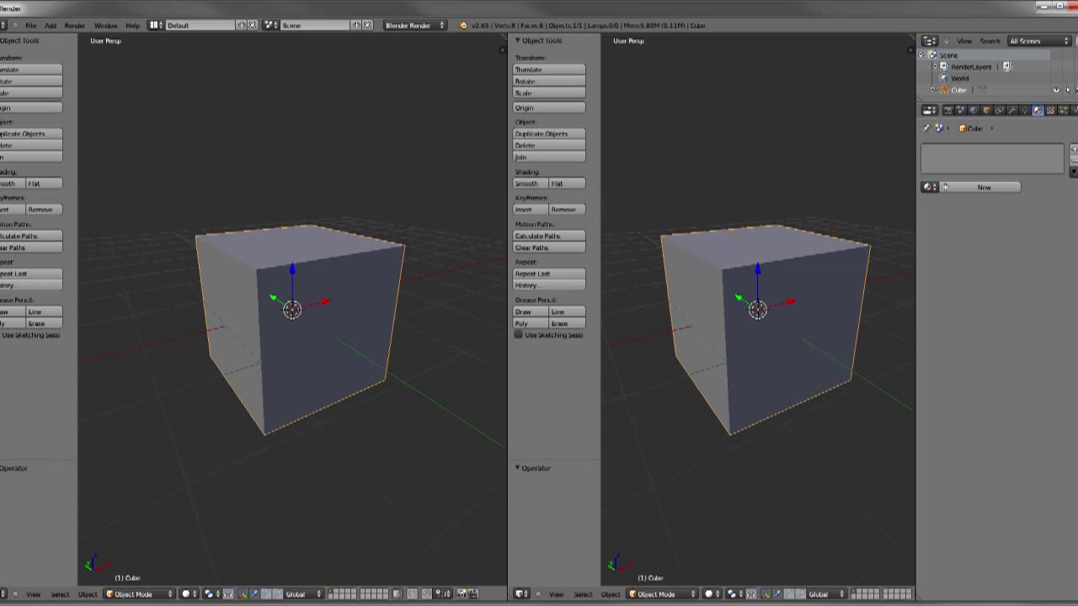
mouse_move(521, 594)
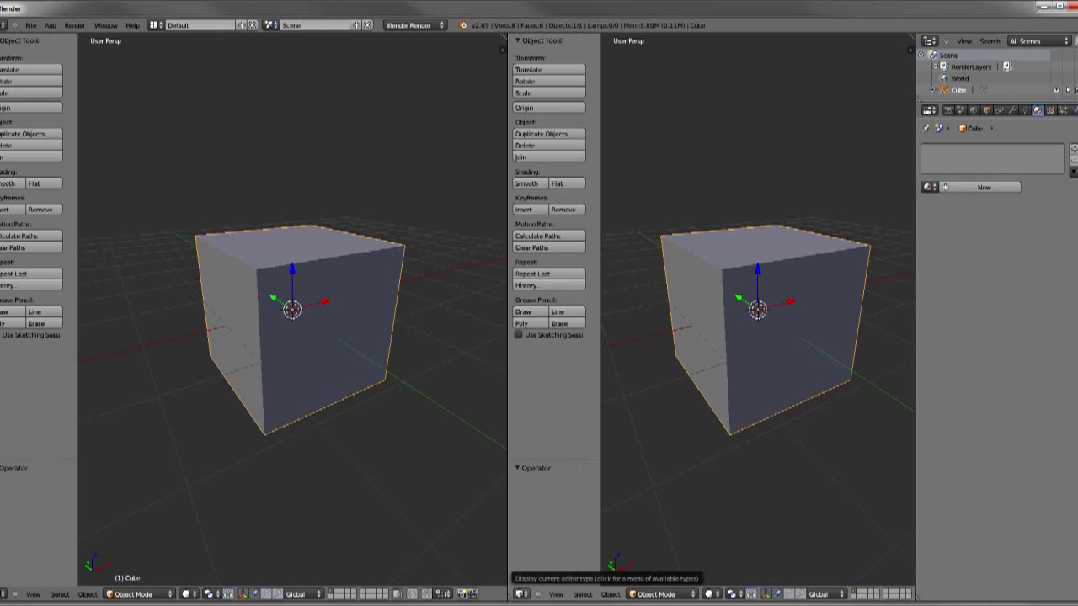
Turn the right-hand 3D view into a UV/Image Editor
left_click(524, 594)
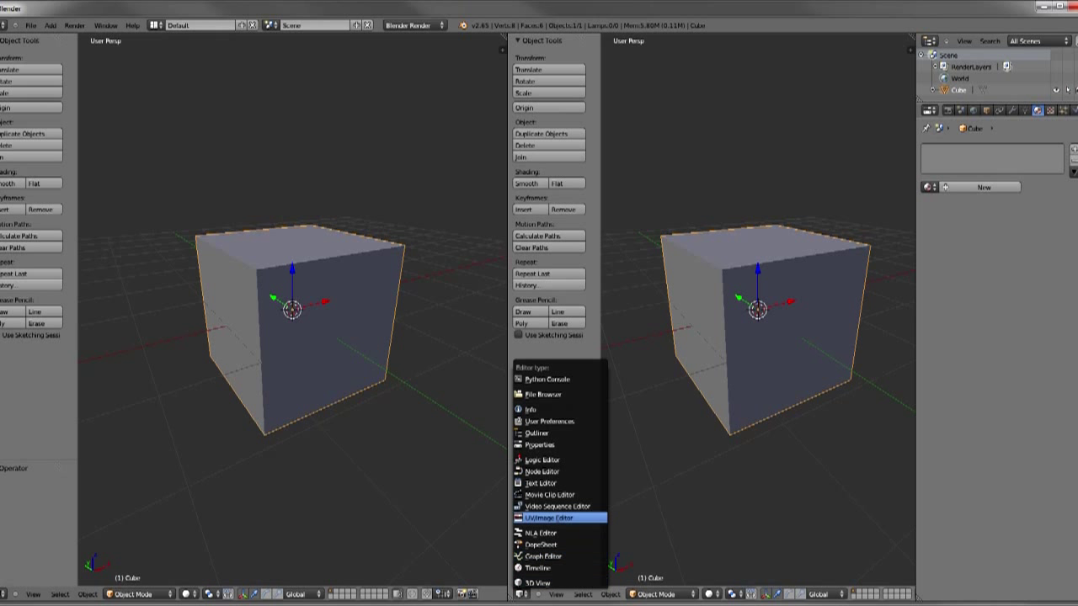
left_click(549, 518)
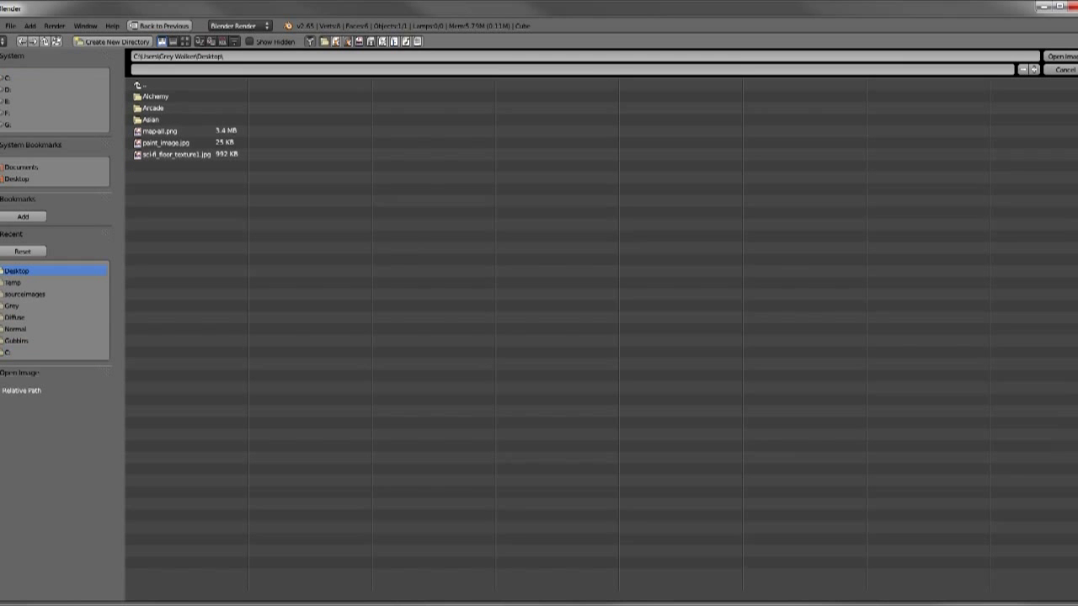
Load sci-fi_floor_texture1.jpg from the Desktop into the image editor
left_click(177, 154)
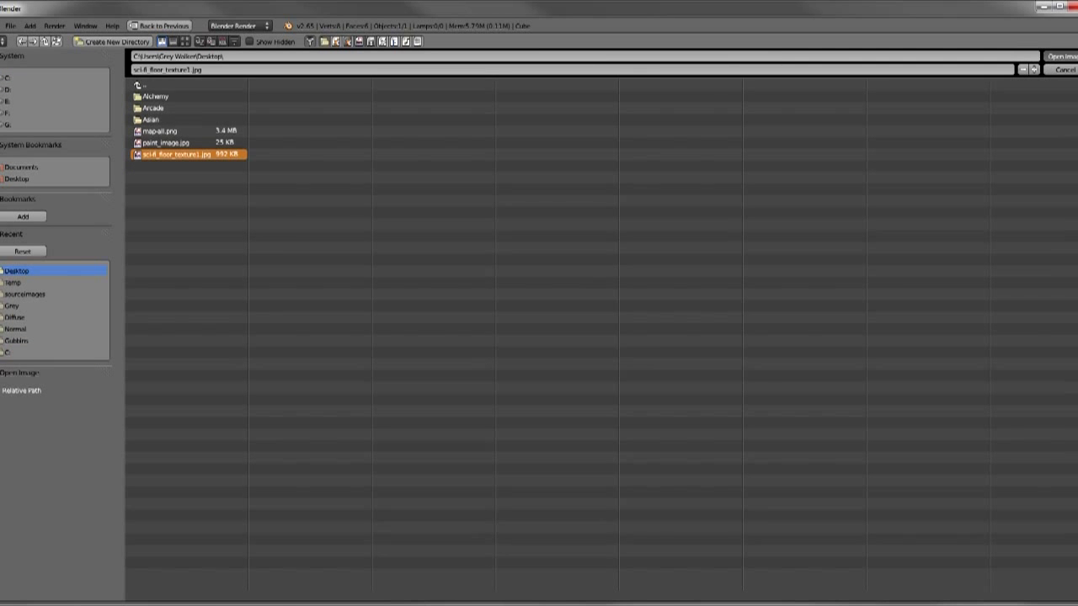
left_click(1063, 57)
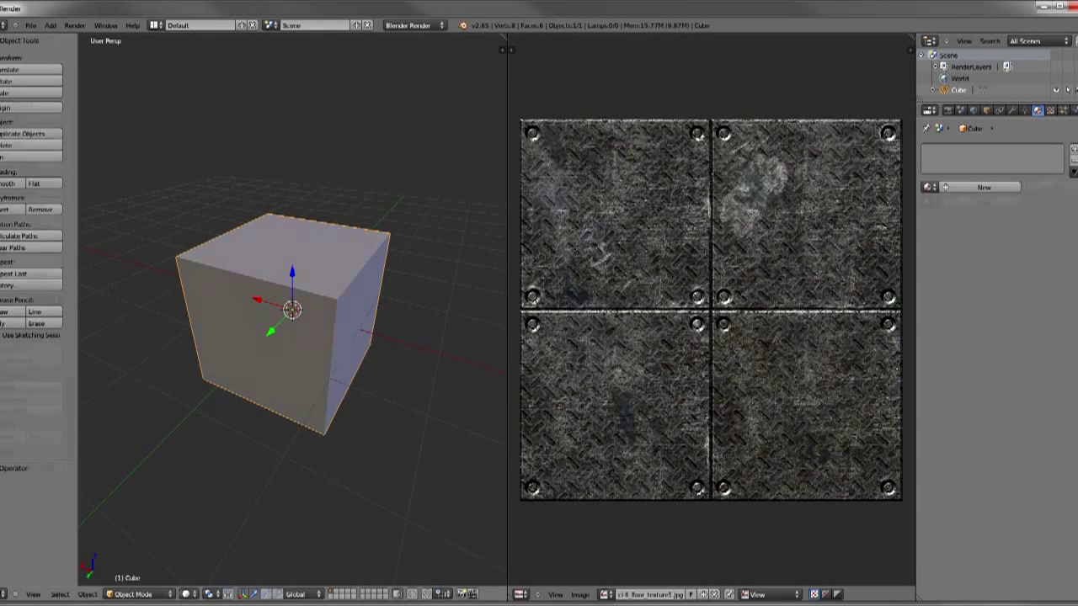
In Edit Mode select all cube faces and unwrap them with Smart UV Project
key("Tab")
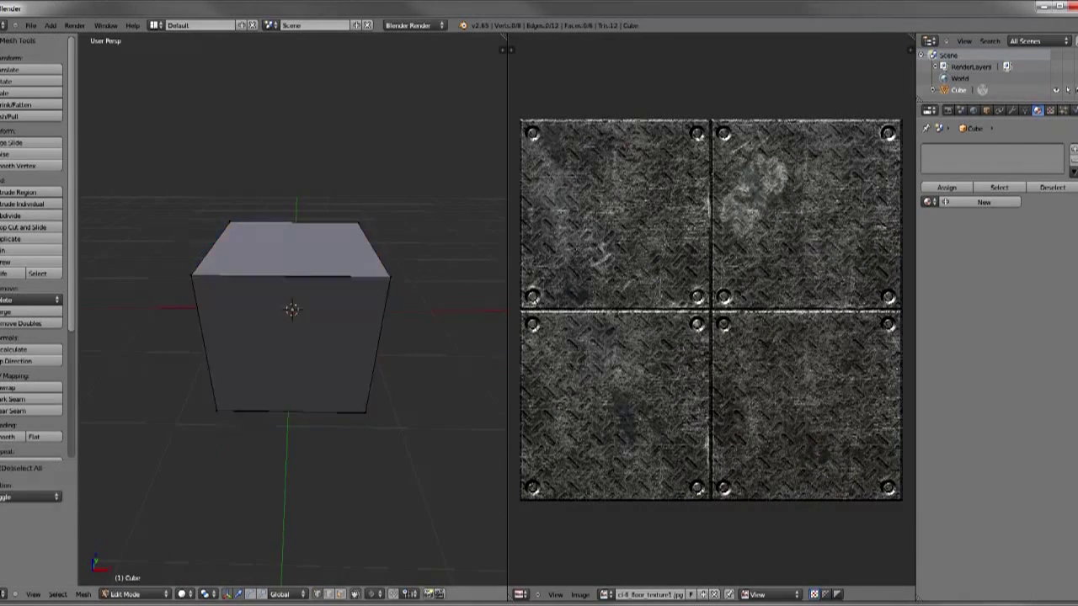
key("a")
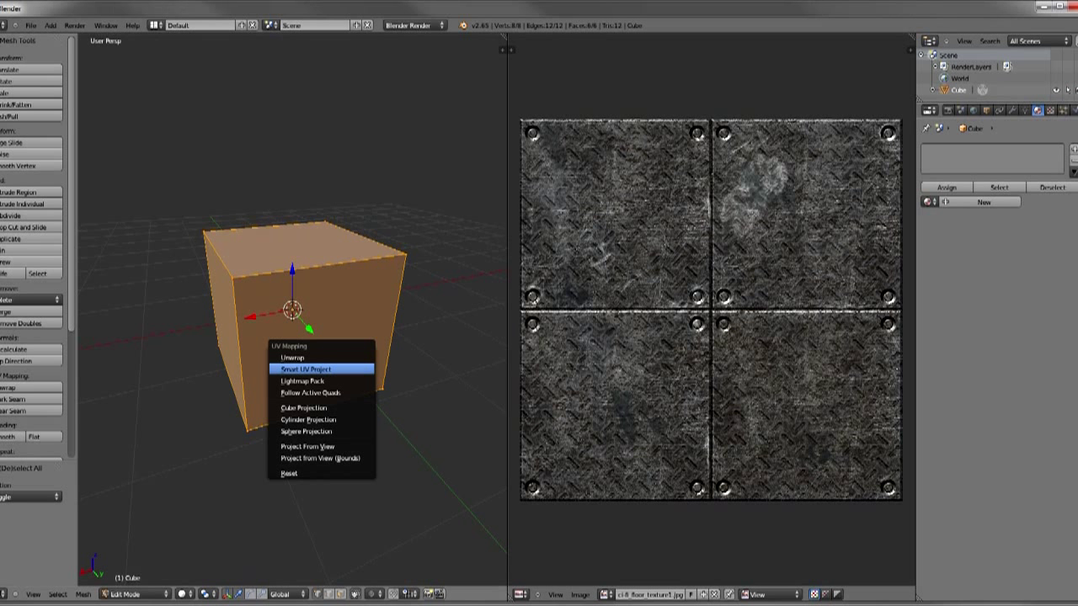
left_click(307, 369)
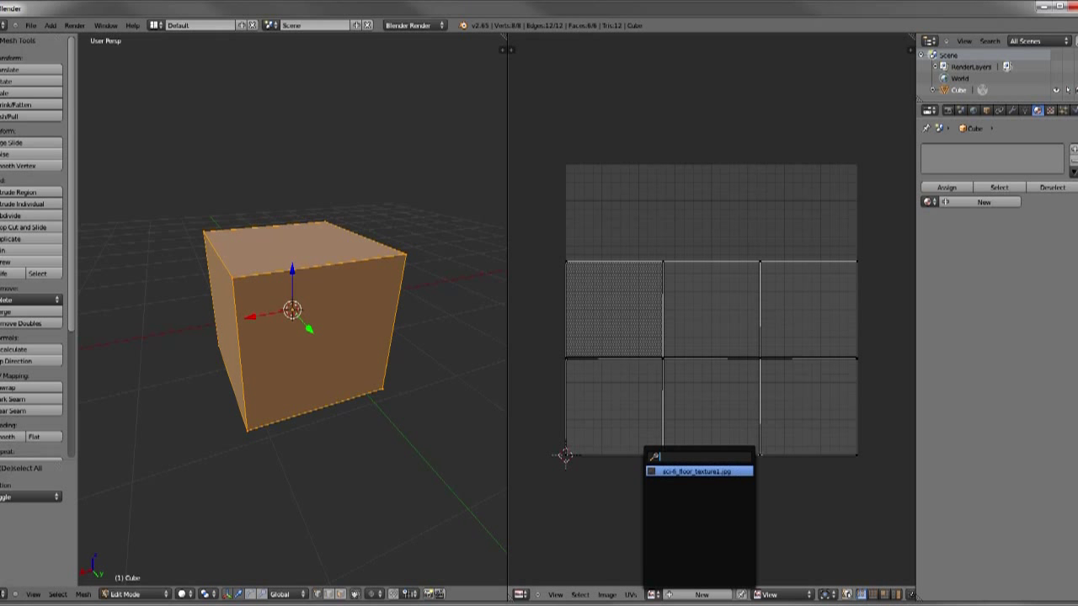
Dismiss the loaded-images list and bring up the image editor's Image menu
left_click(697, 471)
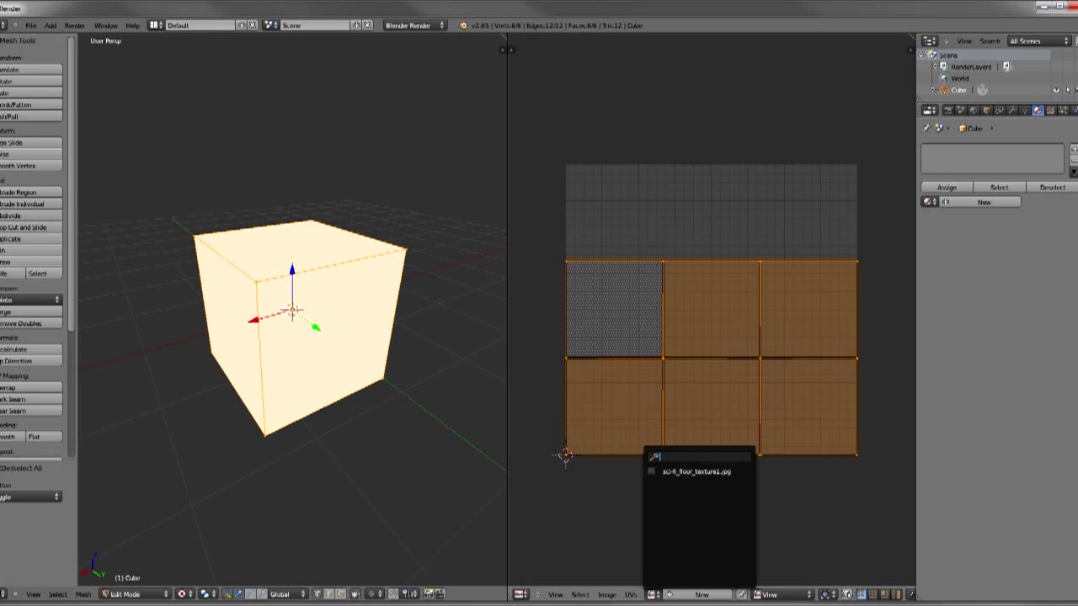
left_click(697, 471)
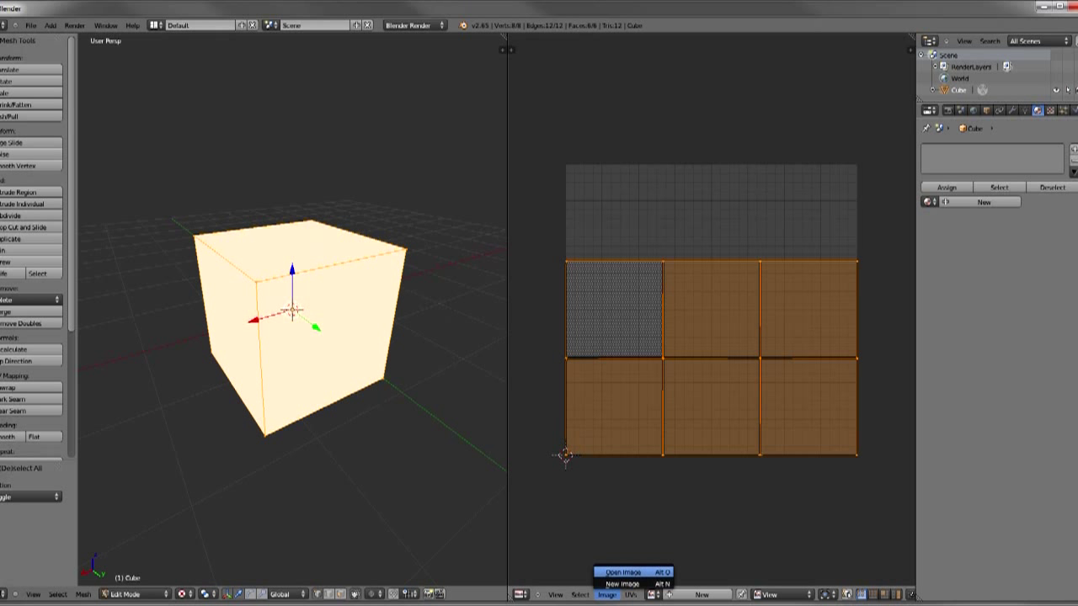
Assign sci-fi_floor_texture1.jpg to the cube's unwrapped faces so it shows in the 3D view
left_click(623, 573)
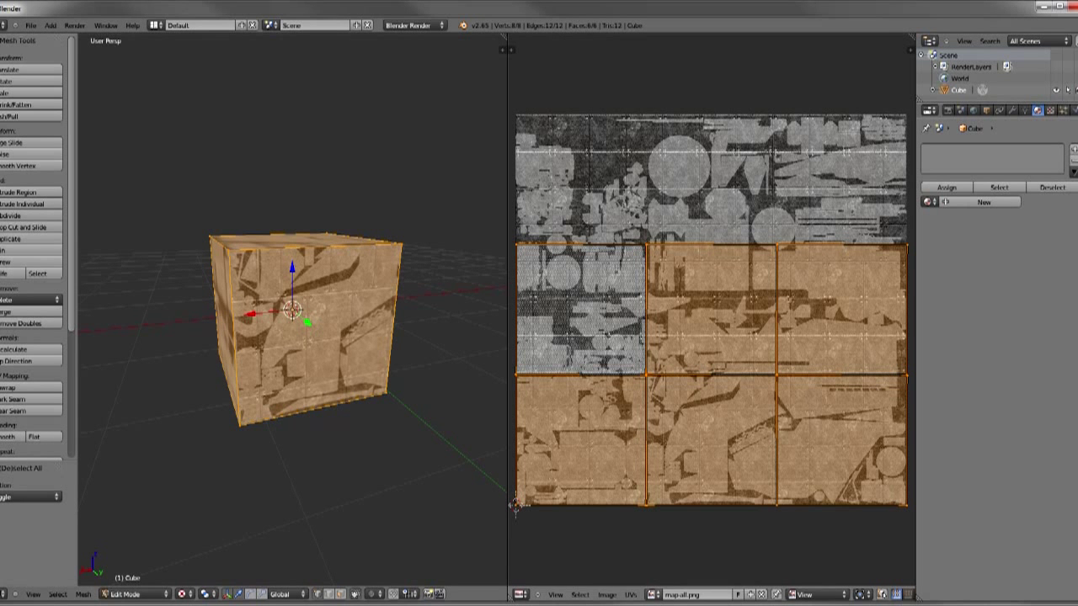
left_click(666, 594)
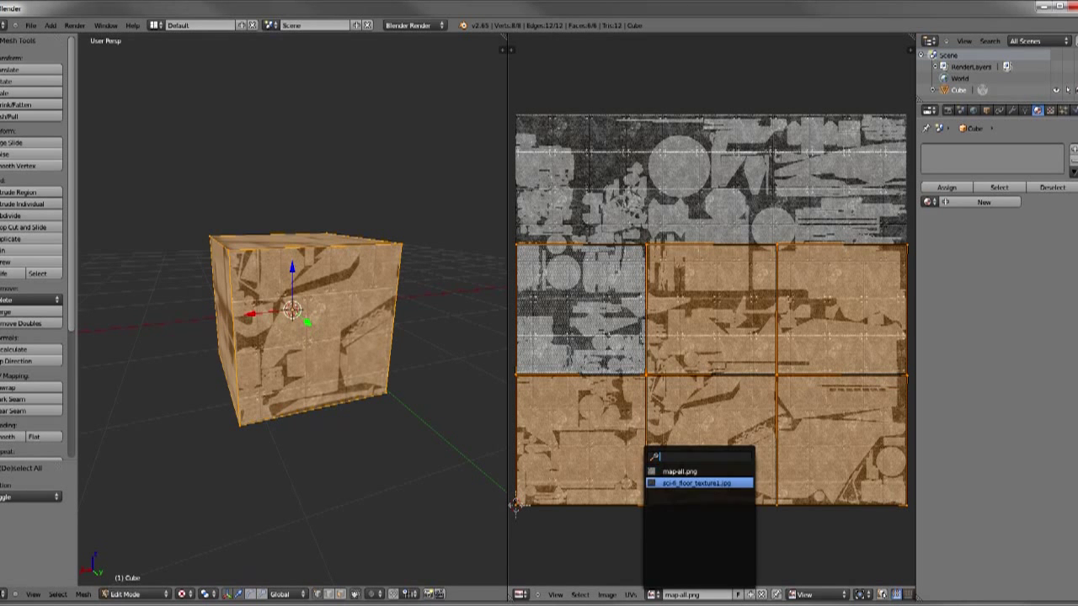
left_click(708, 483)
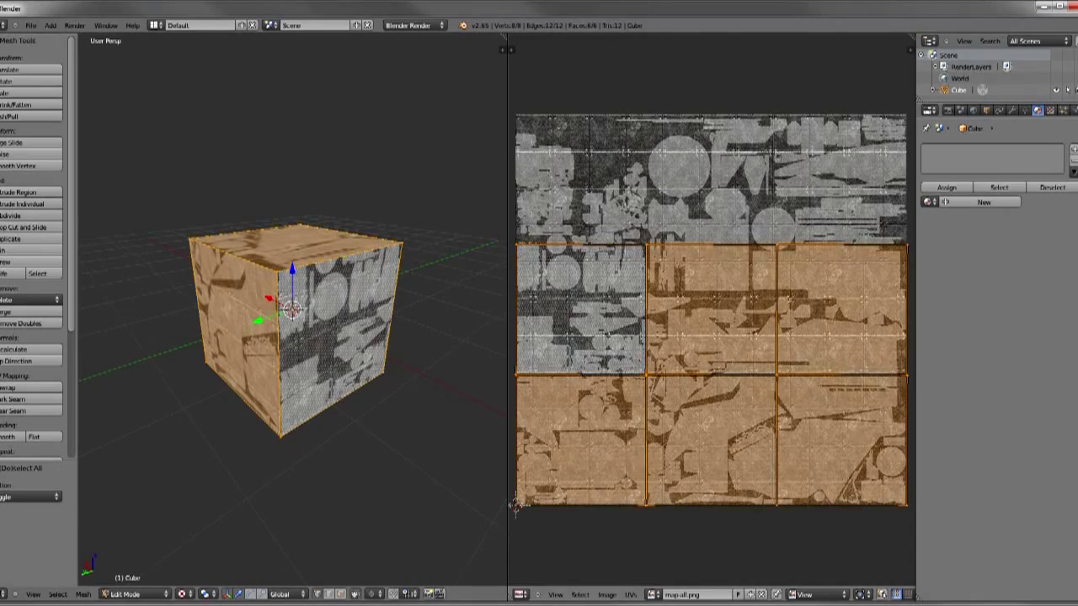
left_click(659, 593)
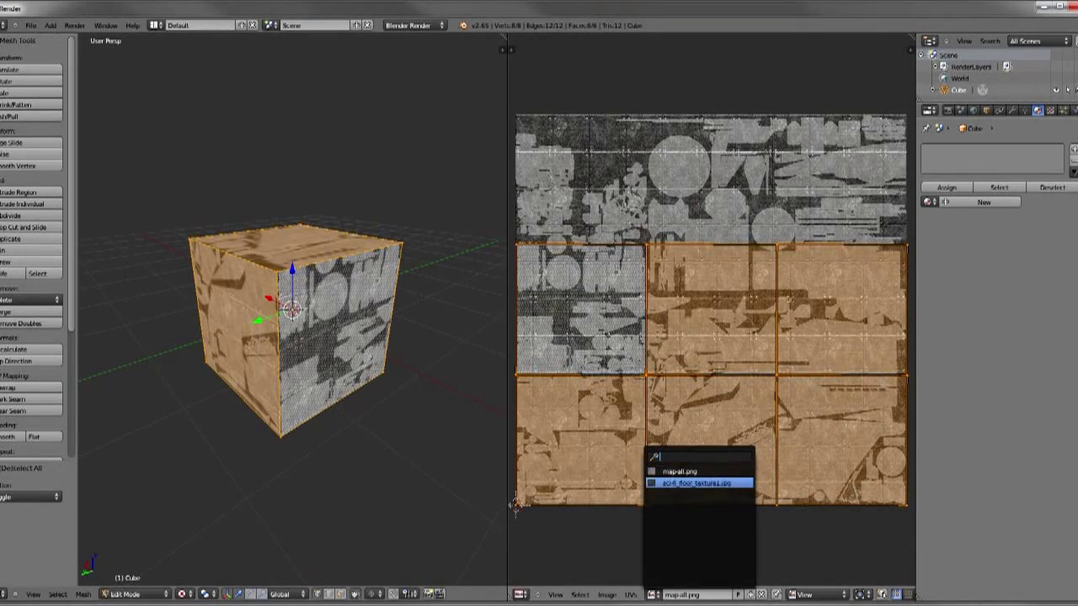
left_click(695, 482)
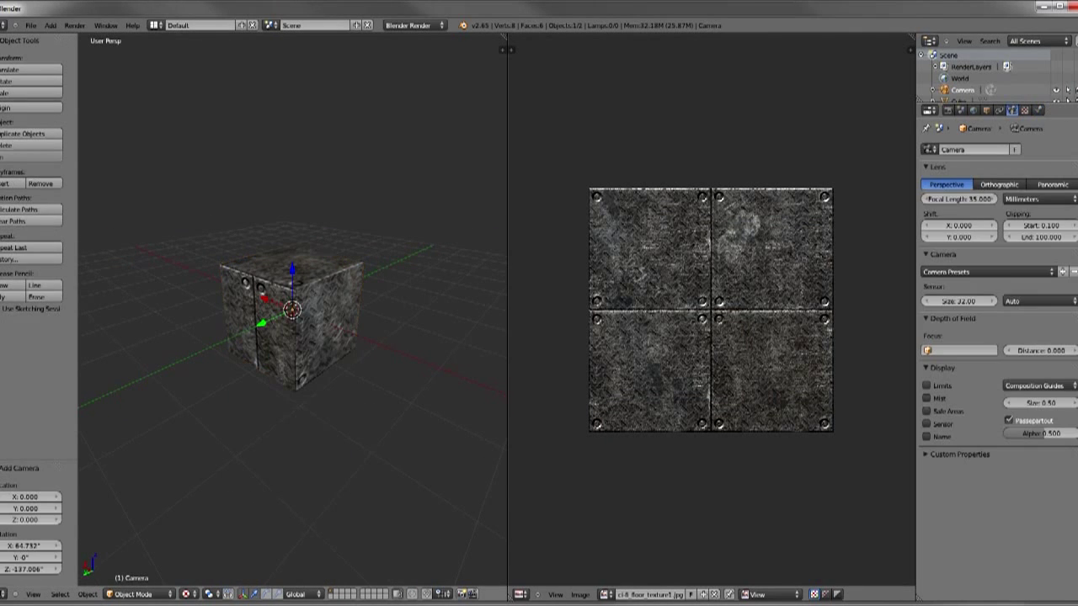
Switch to camera view, add a Point lamp, and reselect the cube
key("KP_0")
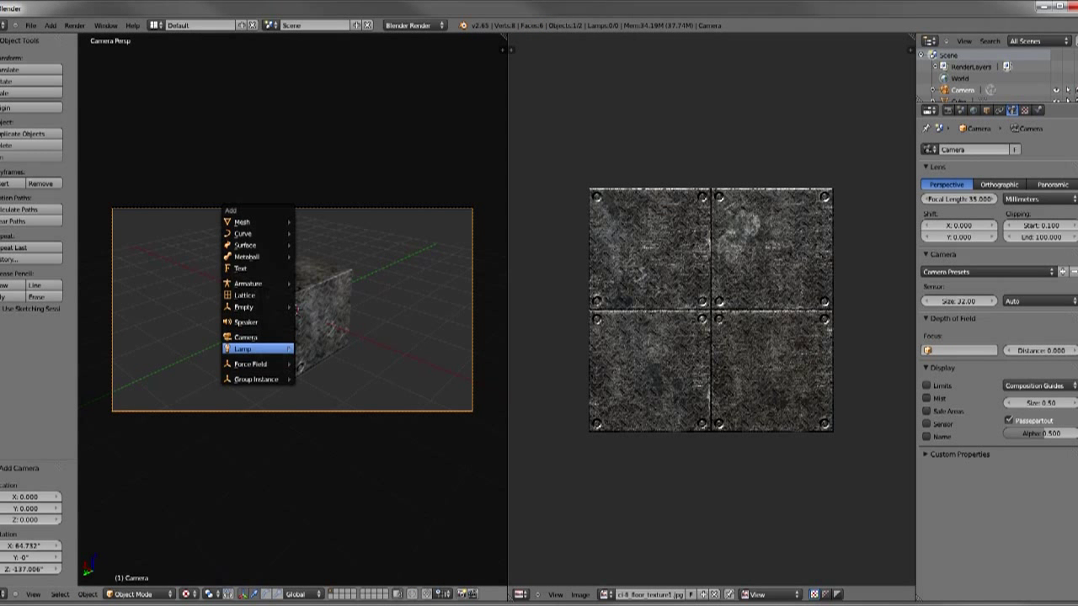
left_click(243, 348)
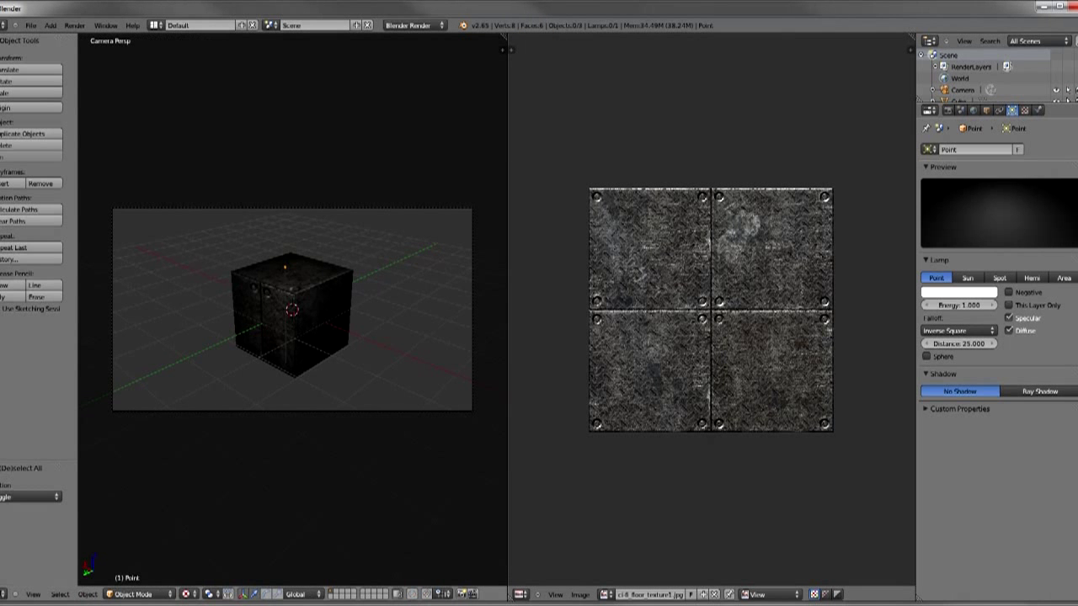
left_click(291, 312)
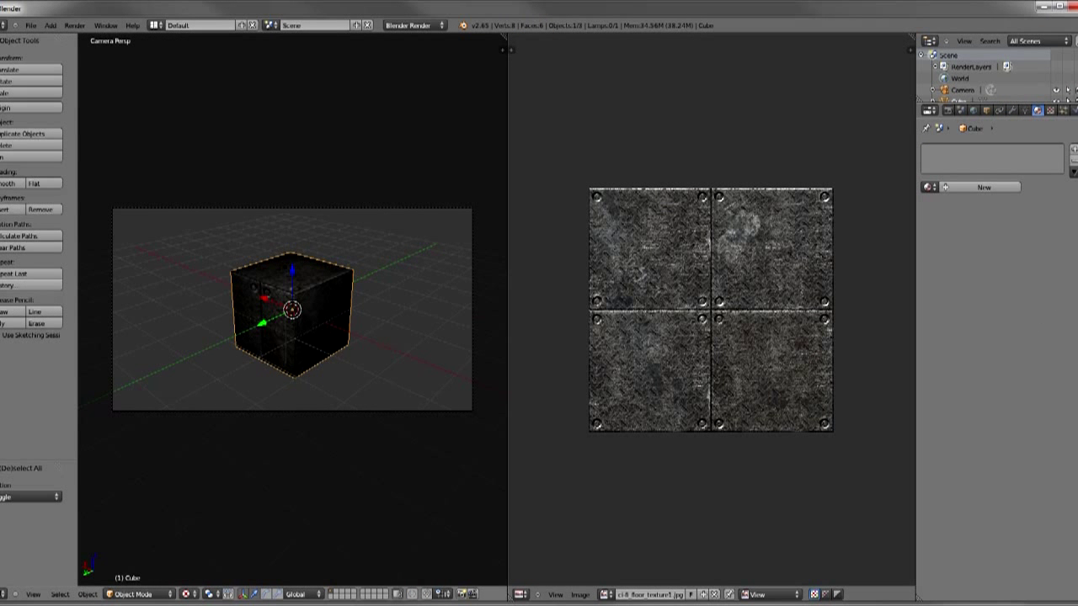